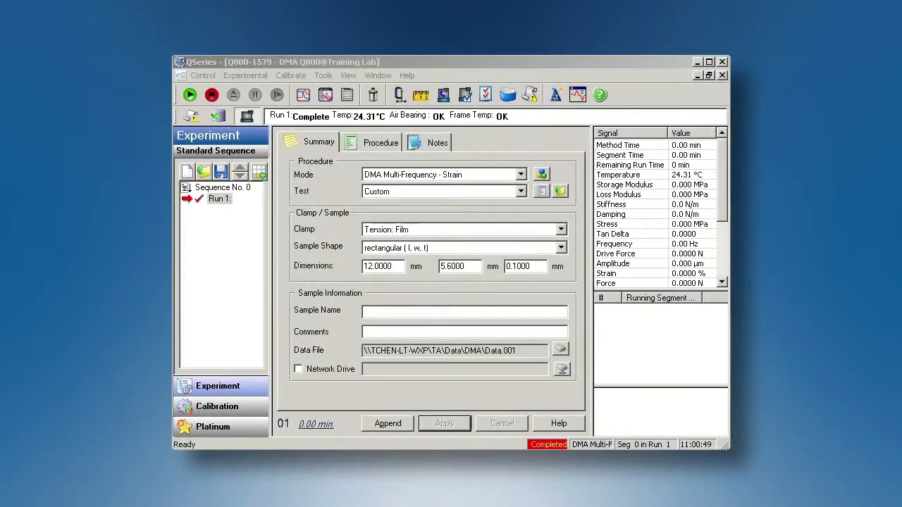
Launch the DMA Clamp Calibration wizard from the Calibrate menu.
click(290, 76)
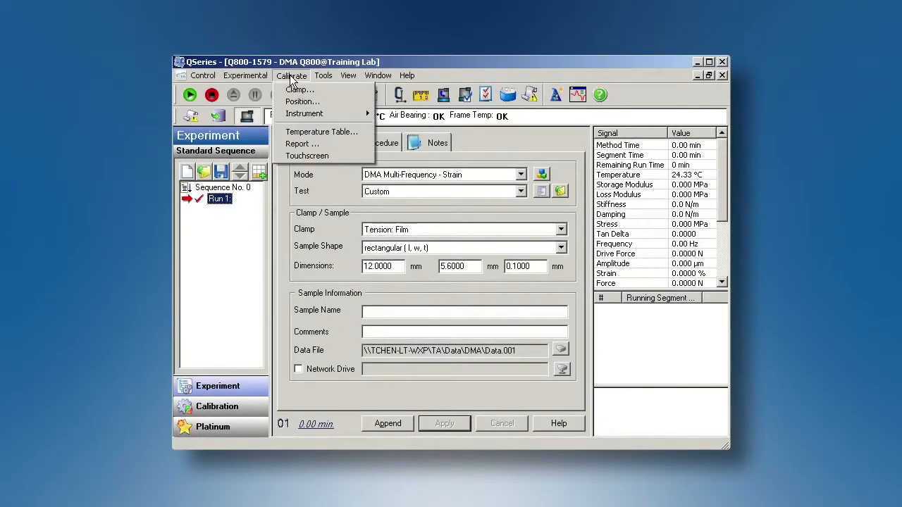
click(298, 89)
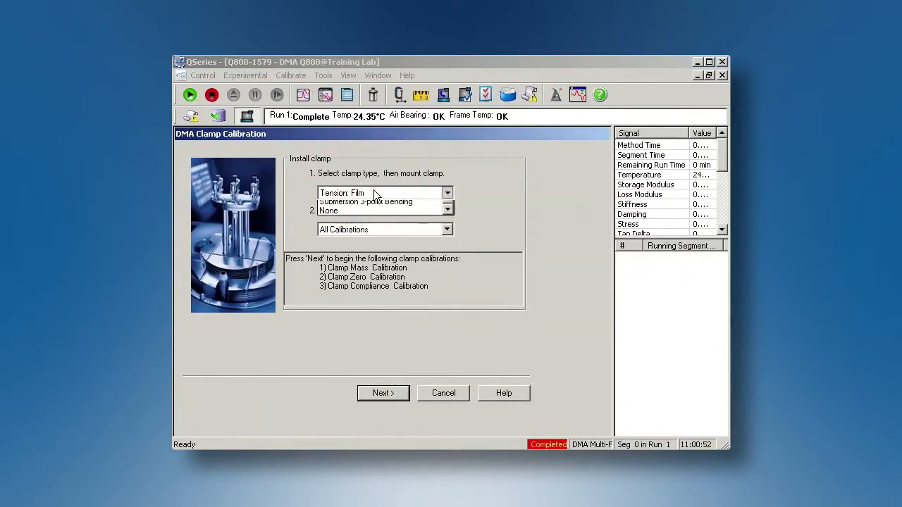
Choose Tension: Fiber with All Calibrations and advance to clamp mass calibration.
click(447, 191)
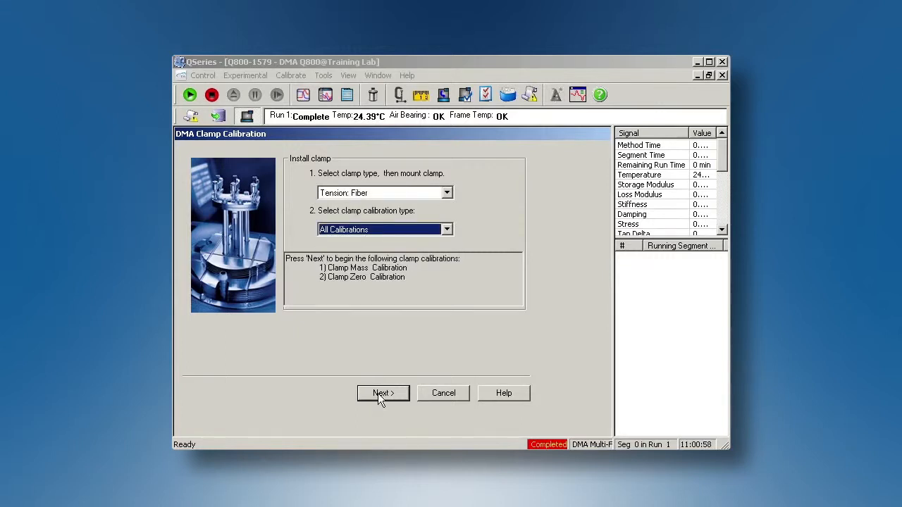
click(384, 393)
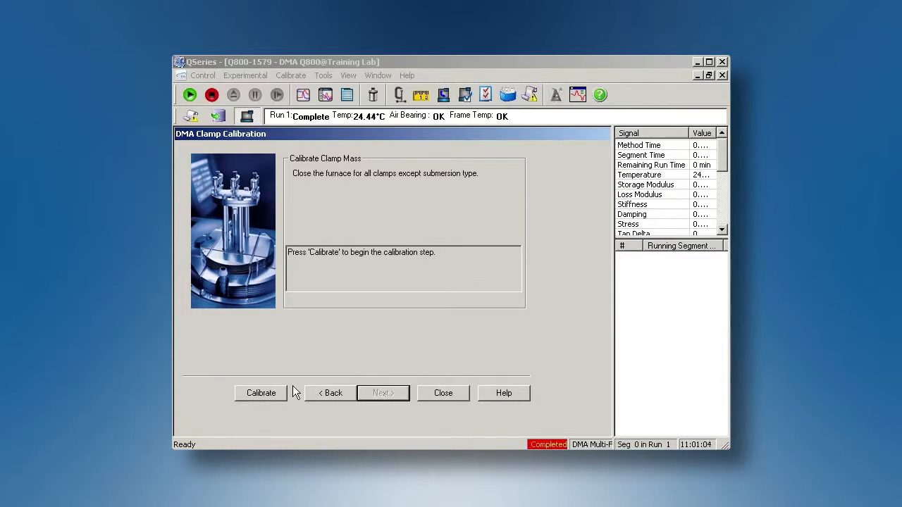
Run the clamp mass calibration.
click(261, 393)
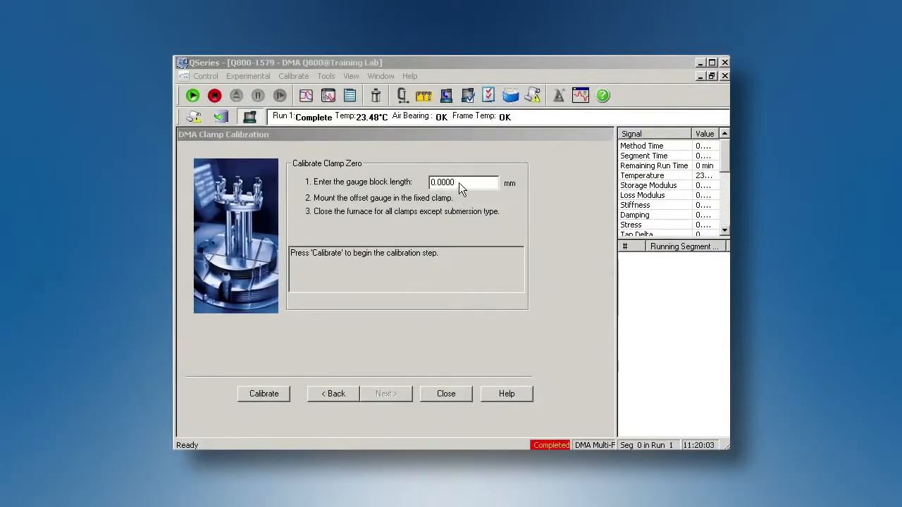
Calibrate clamp zero with a 12.67 mm gauge block and view the calibration report.
text(12)
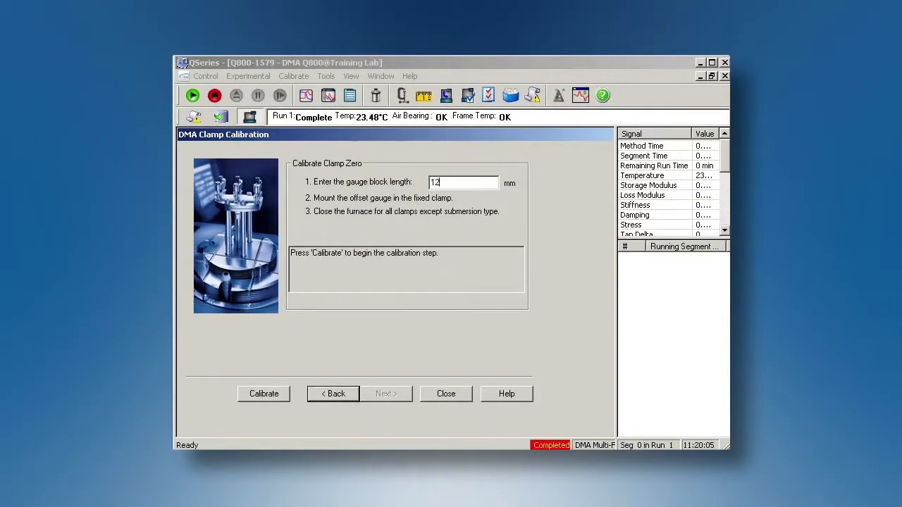
text(.67)
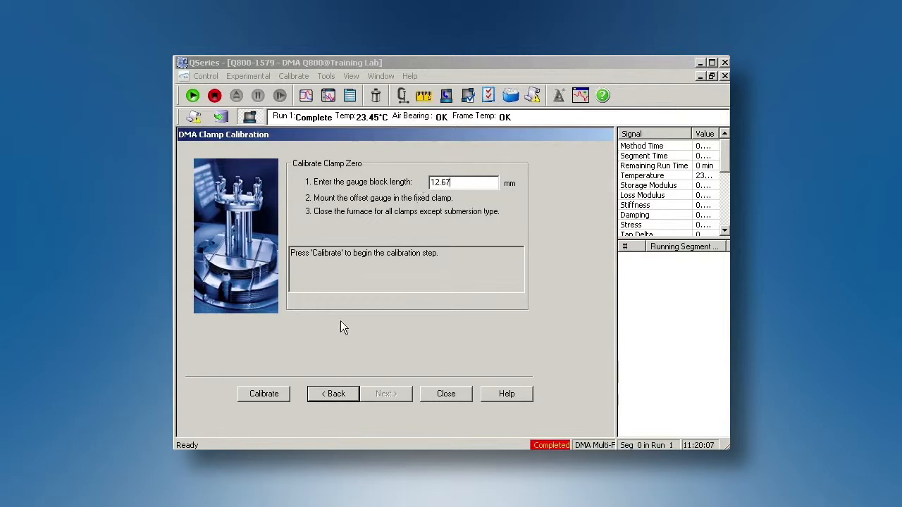
click(264, 393)
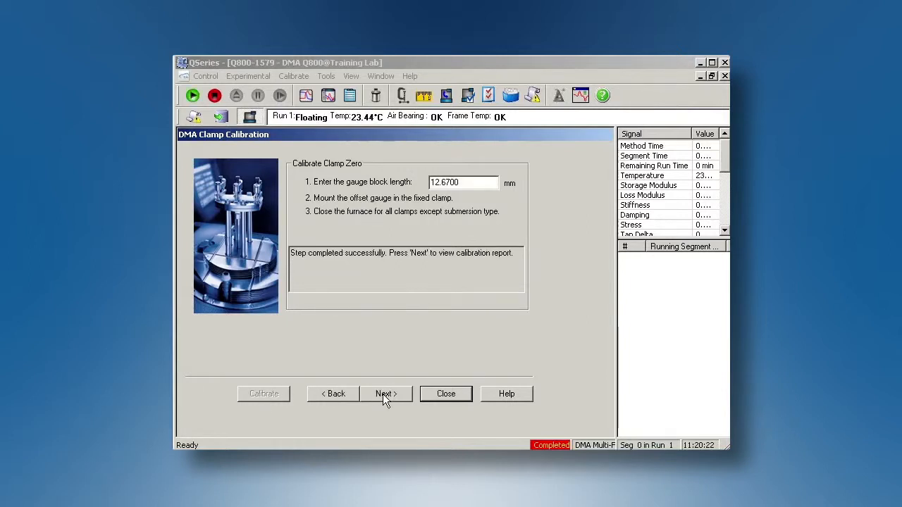
click(387, 395)
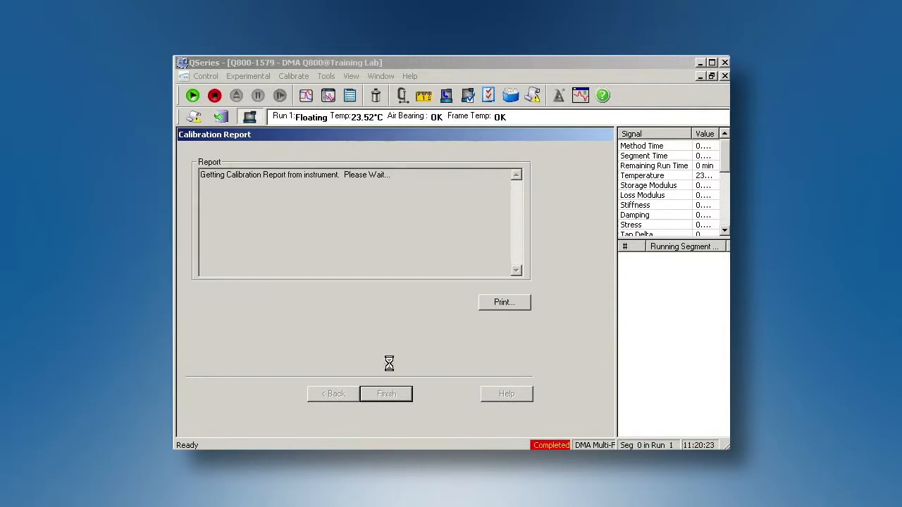